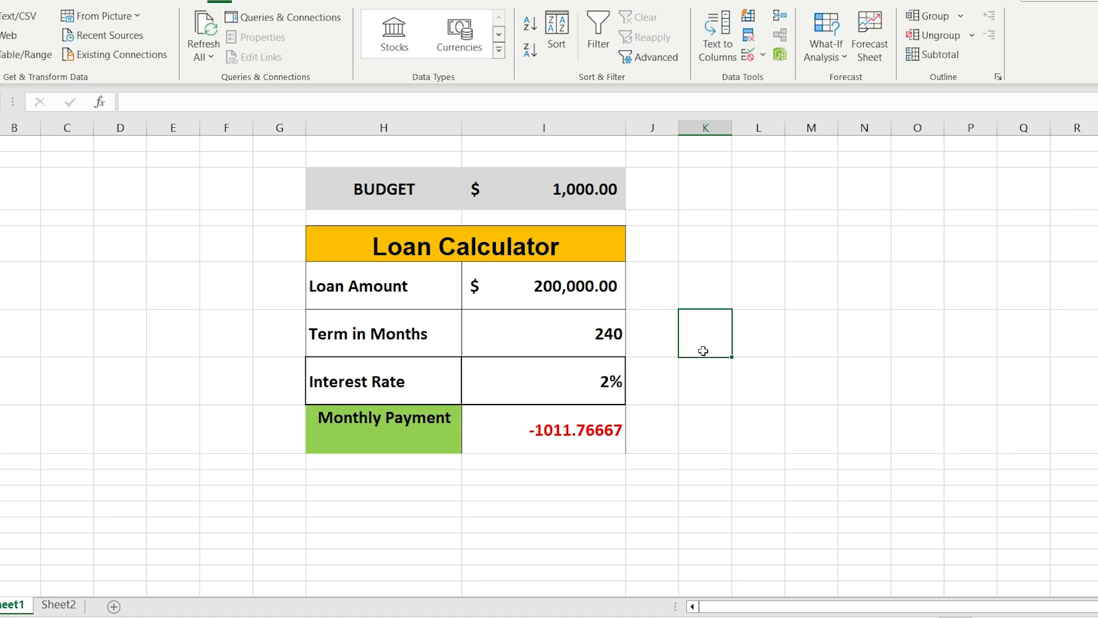
Switch to Sheet2 with the $500 budget and $100,000 loan calculator
{"action": "left_click", "coordinate": [59, 605]}
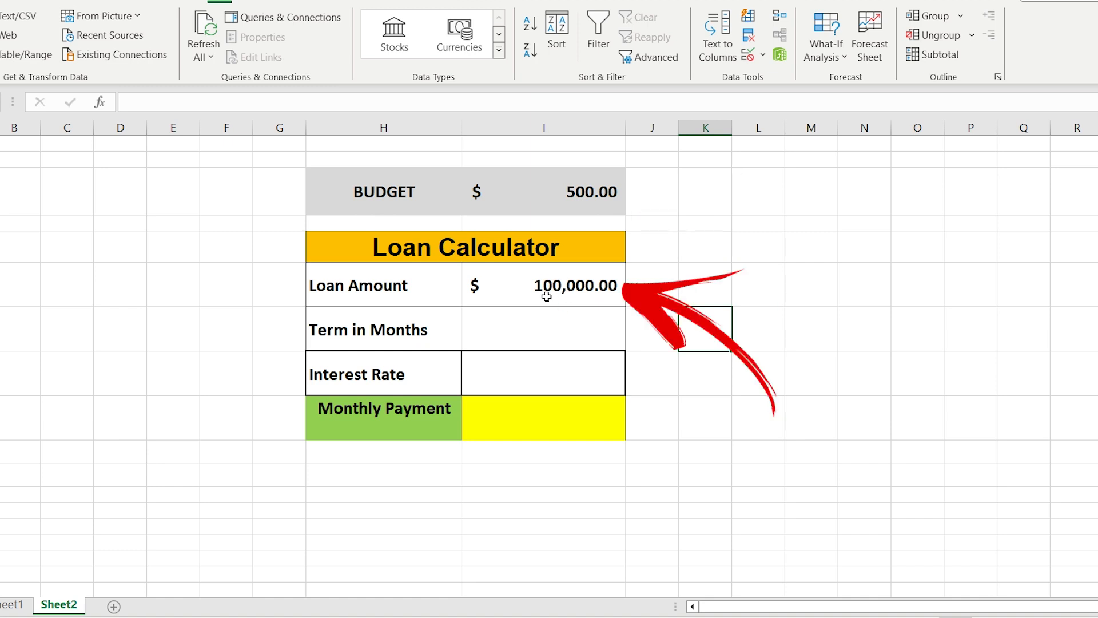
Enter a 240-month term and a 7% interest rate in the calculator
{"action": "type", "text": "240"}
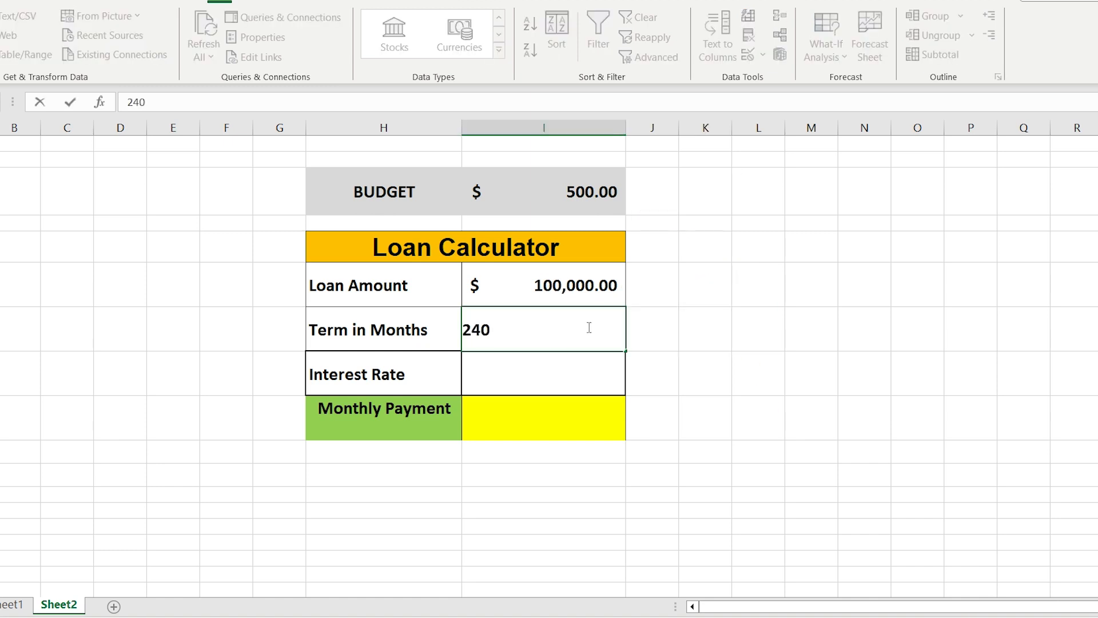
{"action": "key", "text": "Enter"}
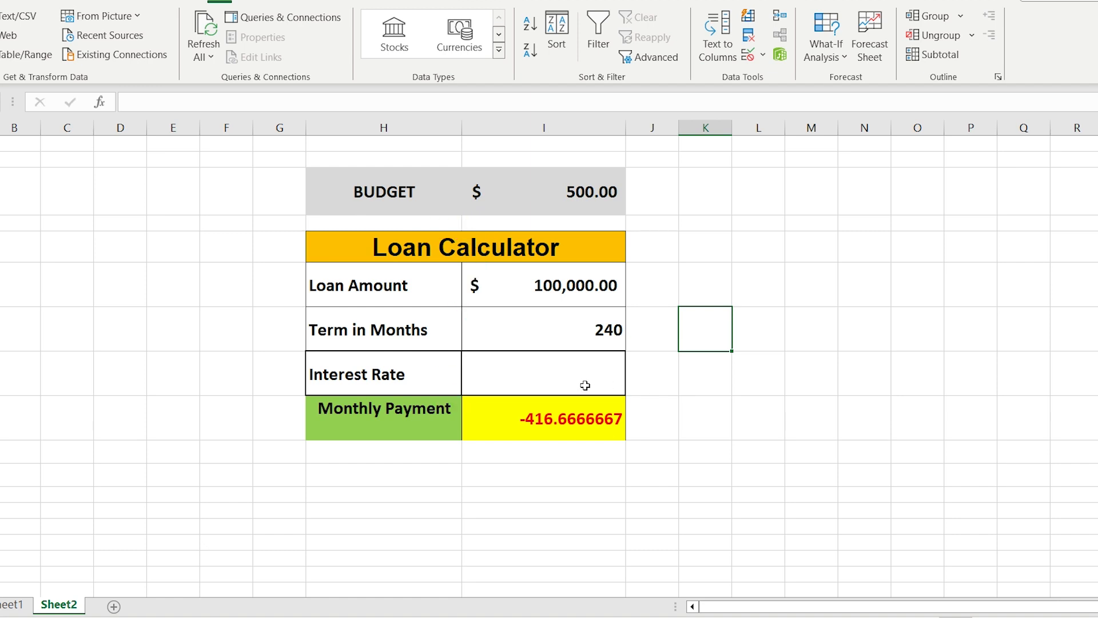
{"action": "type", "text": "7%"}
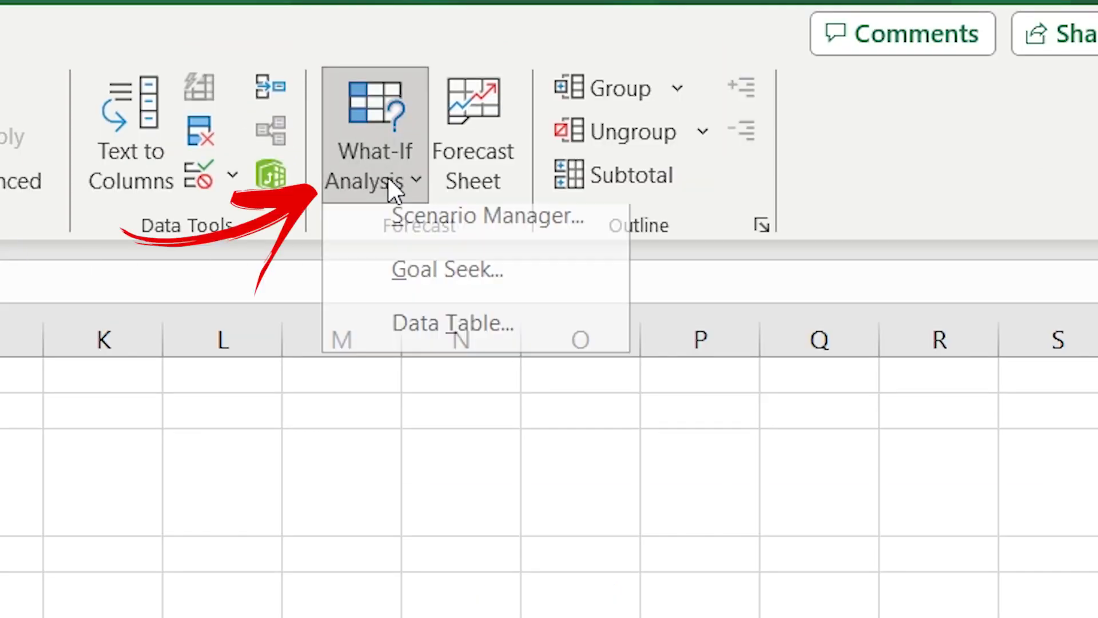
{"action": "mouse_move", "coordinate": [427, 287]}
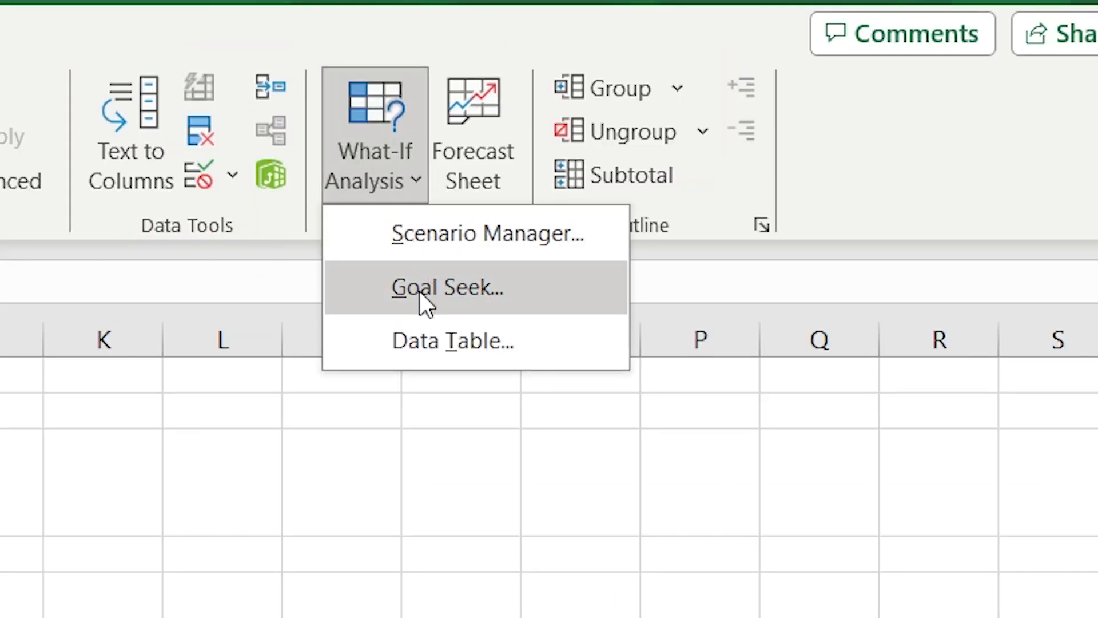
Launch Goal Seek from What-If Analysis on the monthly payment
{"action": "left_click", "coordinate": [446, 286]}
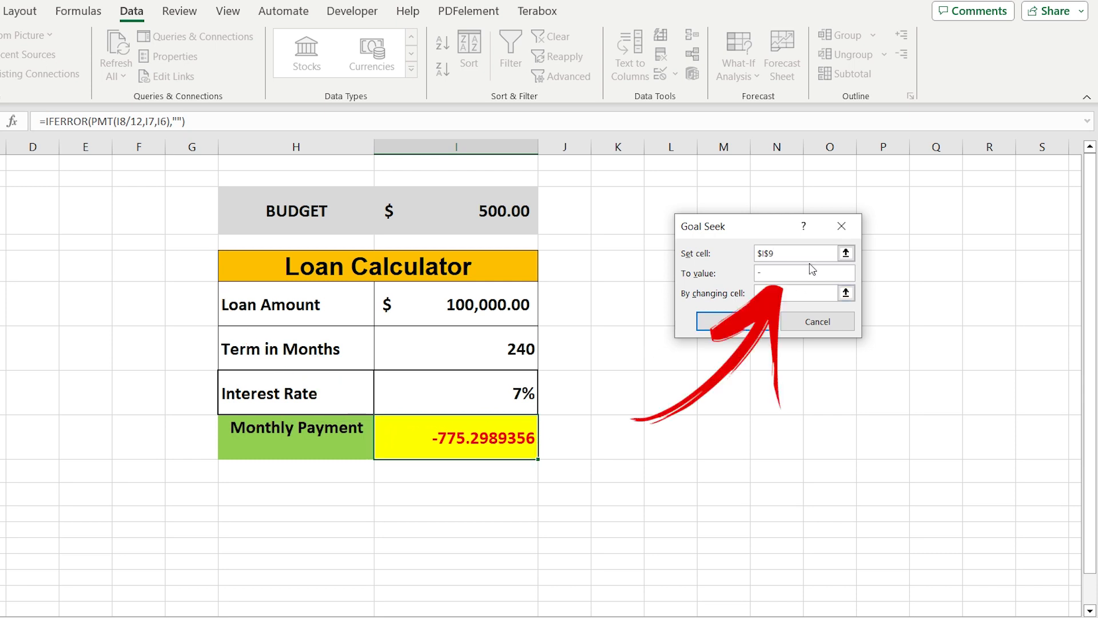
Goal Seek a -500 payment by changing interest rate cell I8, accepting the result
{"action": "type", "text": "-500"}
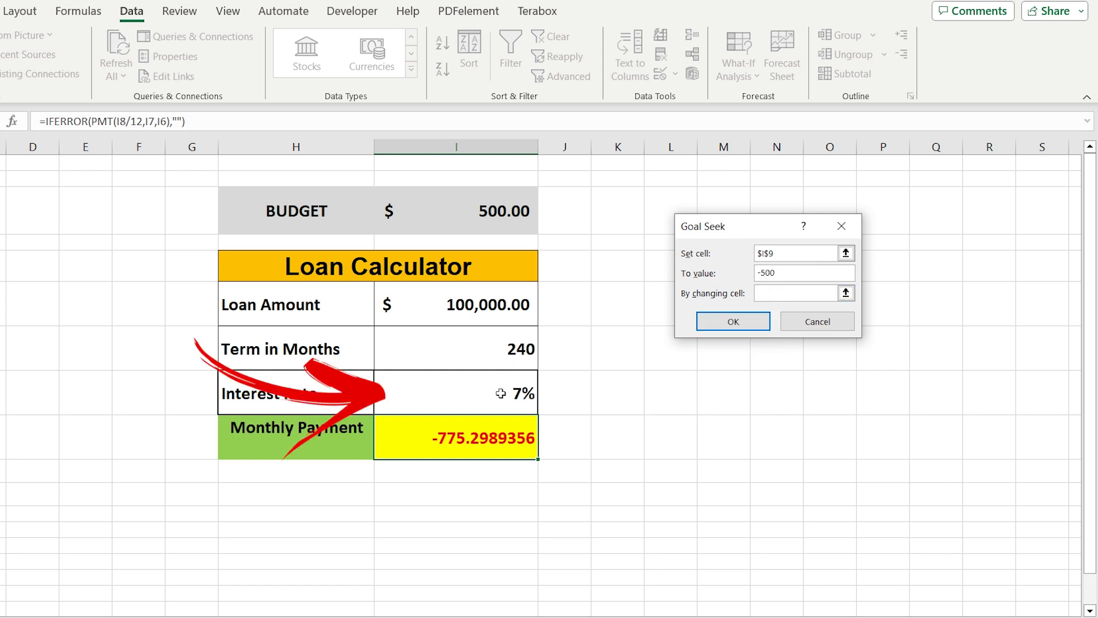
{"action": "left_click", "coordinate": [456, 392]}
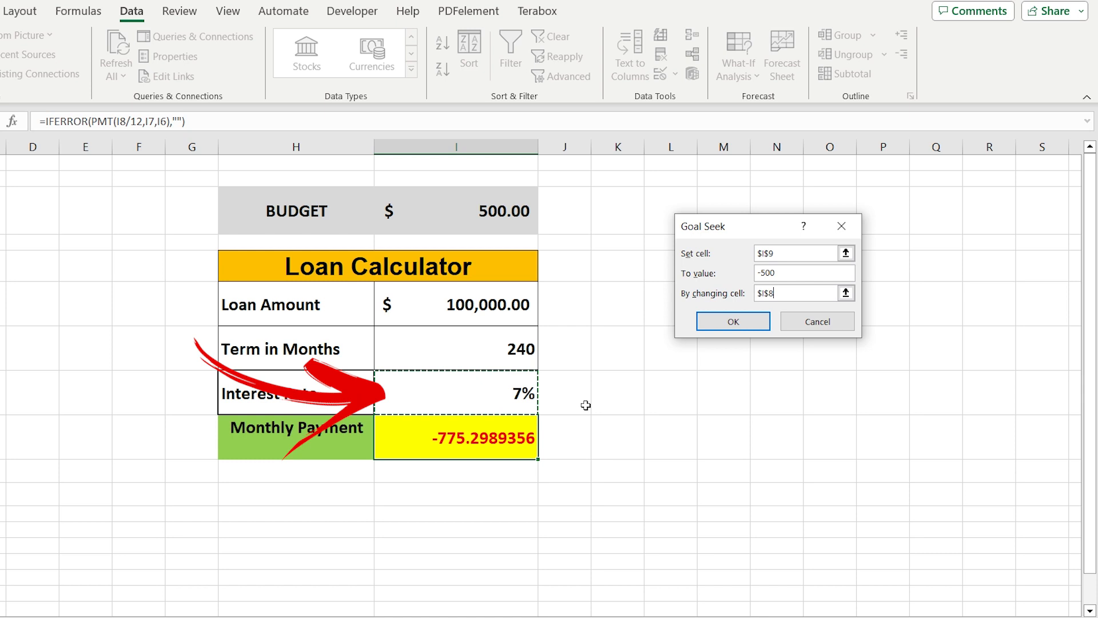
{"action": "left_click", "coordinate": [733, 321]}
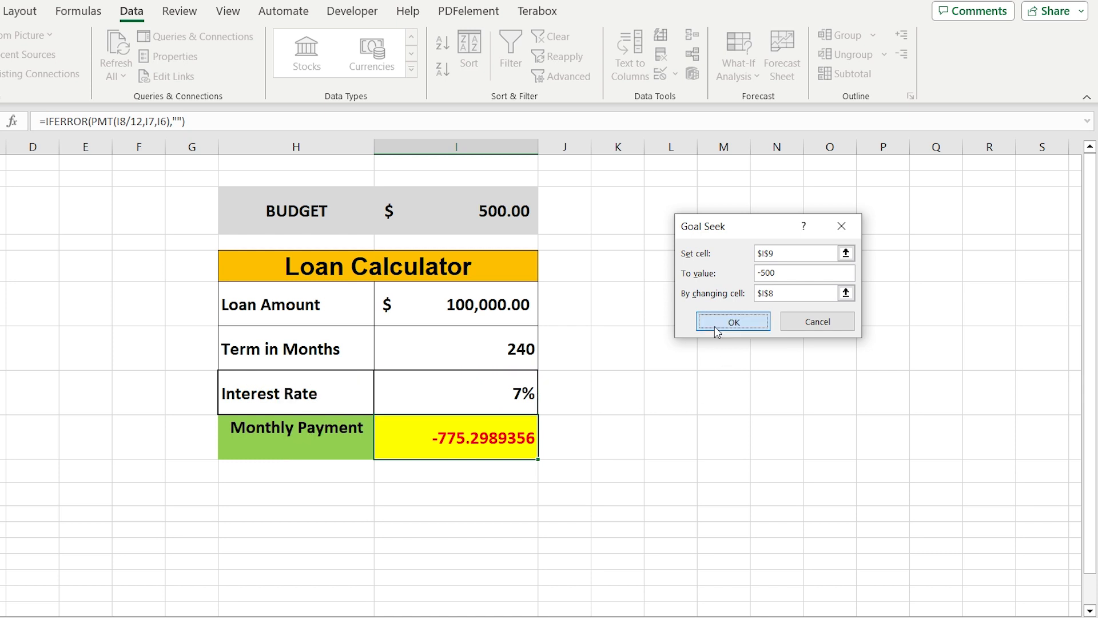
{"action": "left_click", "coordinate": [733, 321]}
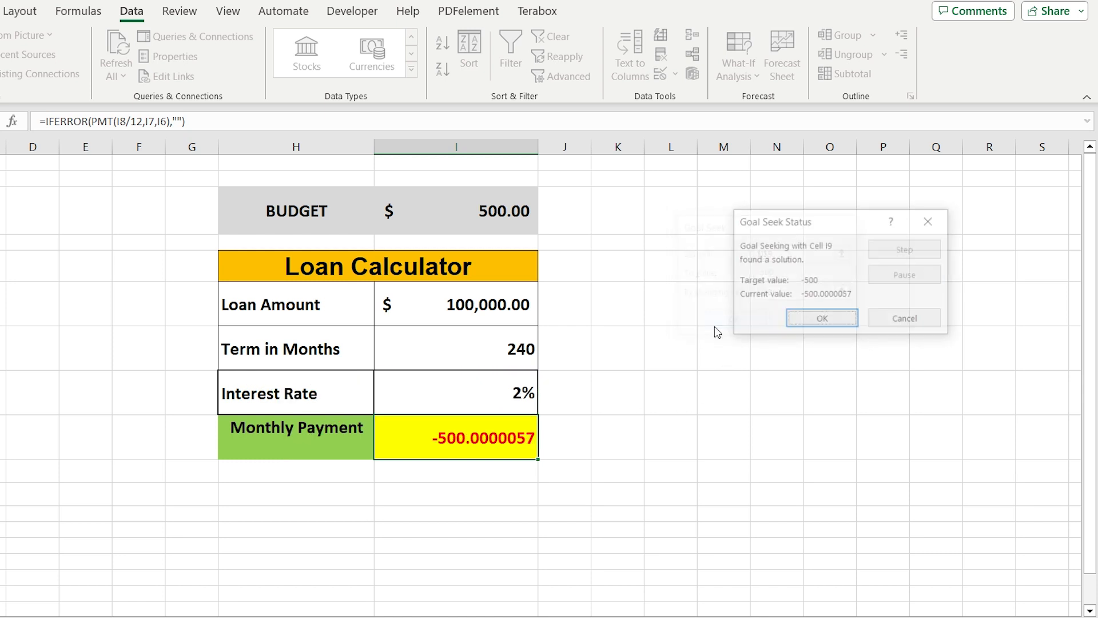
{"action": "left_click", "coordinate": [820, 317]}
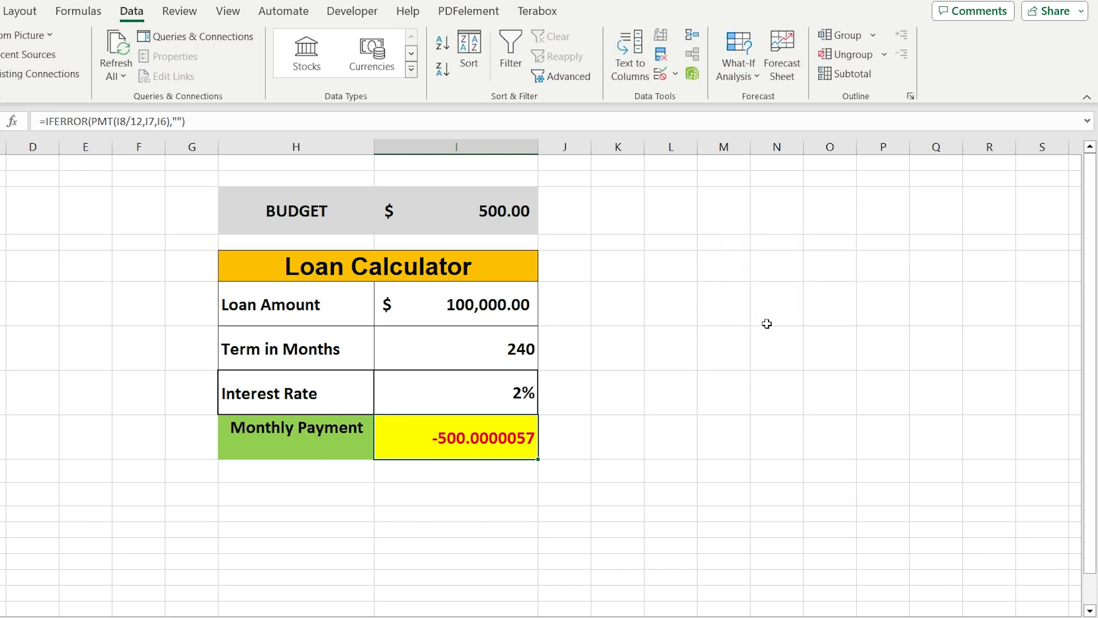